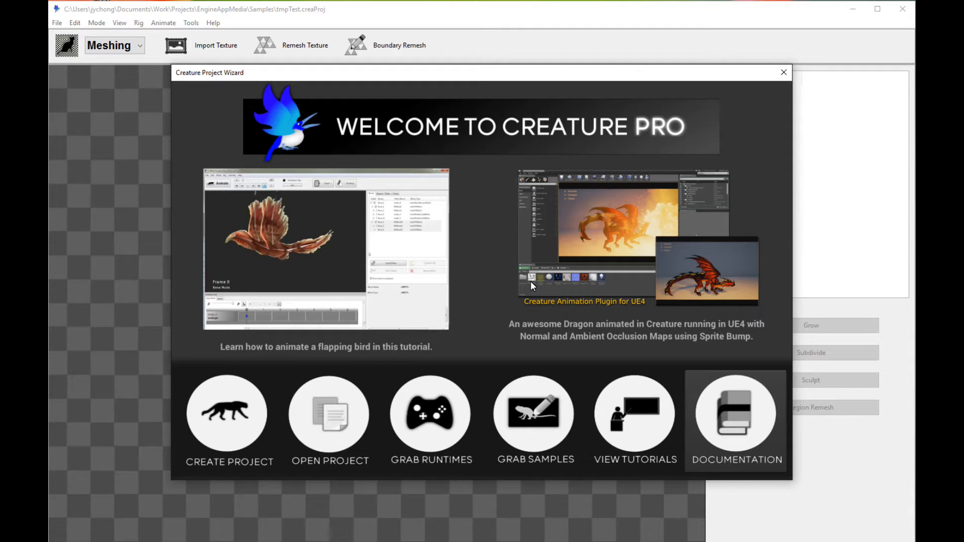
mouse_move(496, 419)
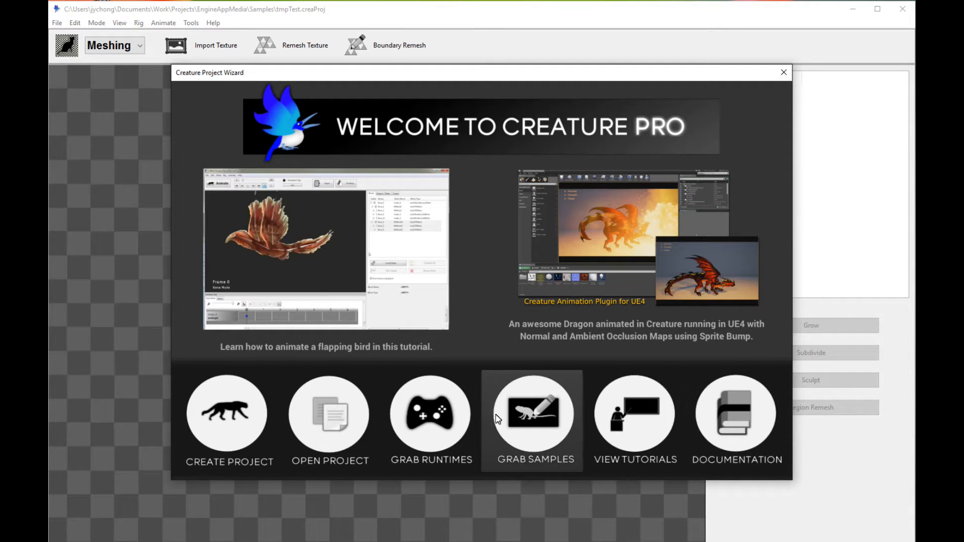
mouse_move(244, 428)
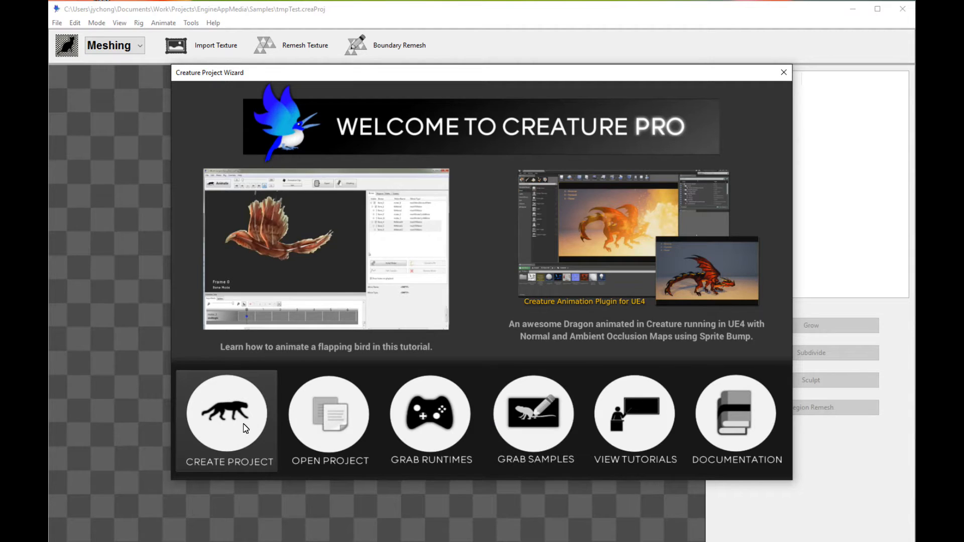
- Create a new project saved in the Samples folder using the 'Use Blank Image' option
click(227, 420)
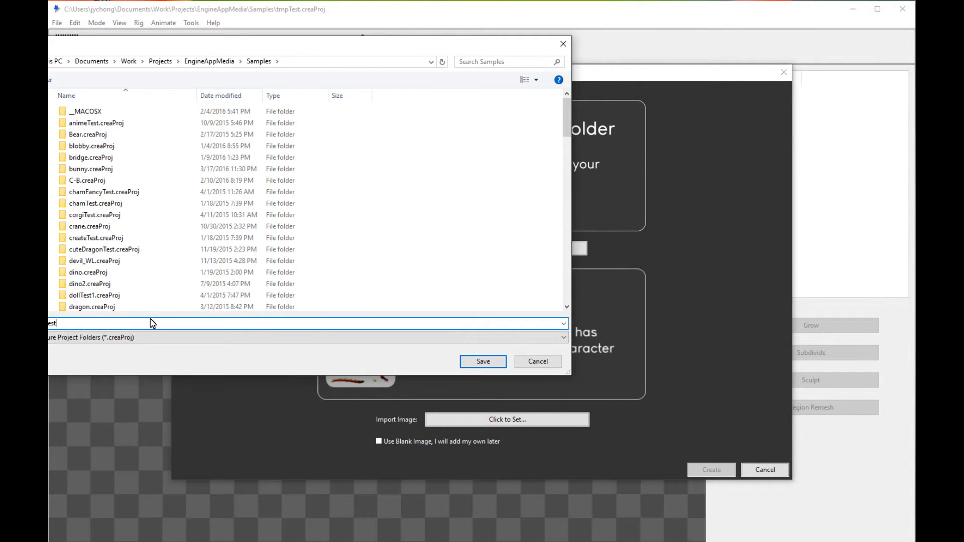
click(482, 362)
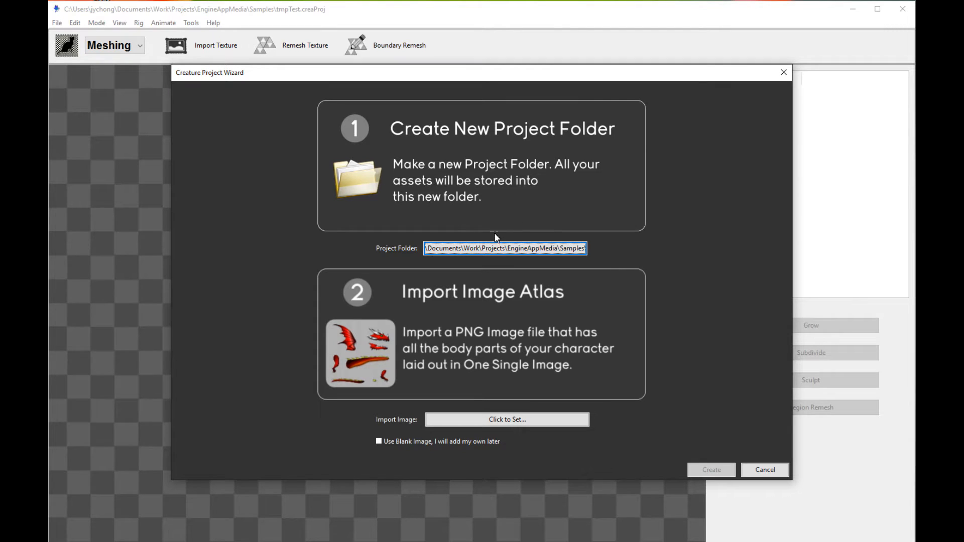
click(379, 442)
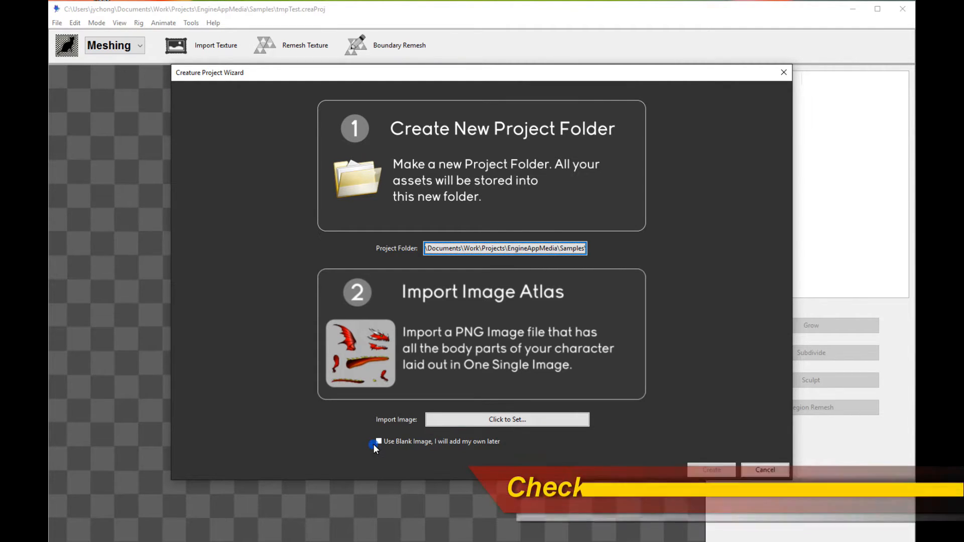
click(378, 442)
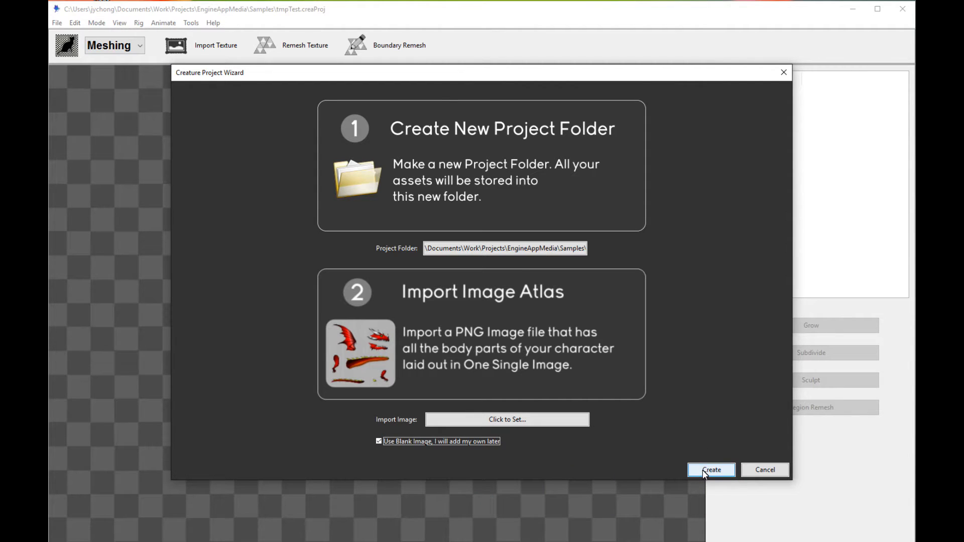
click(712, 470)
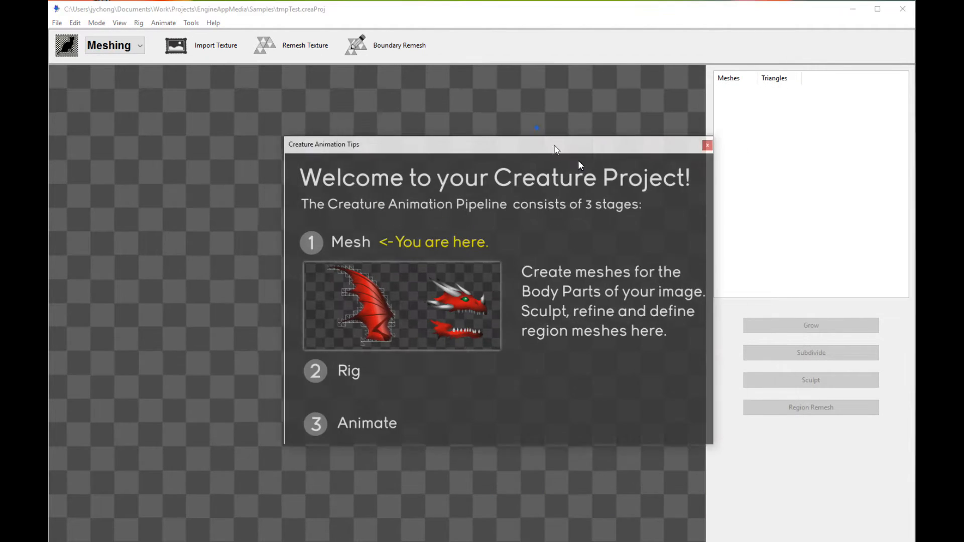
- Dismiss the tips and choose 'Import Multiple PNGs or PSD File using Image Packer' from Import Texture
click(707, 144)
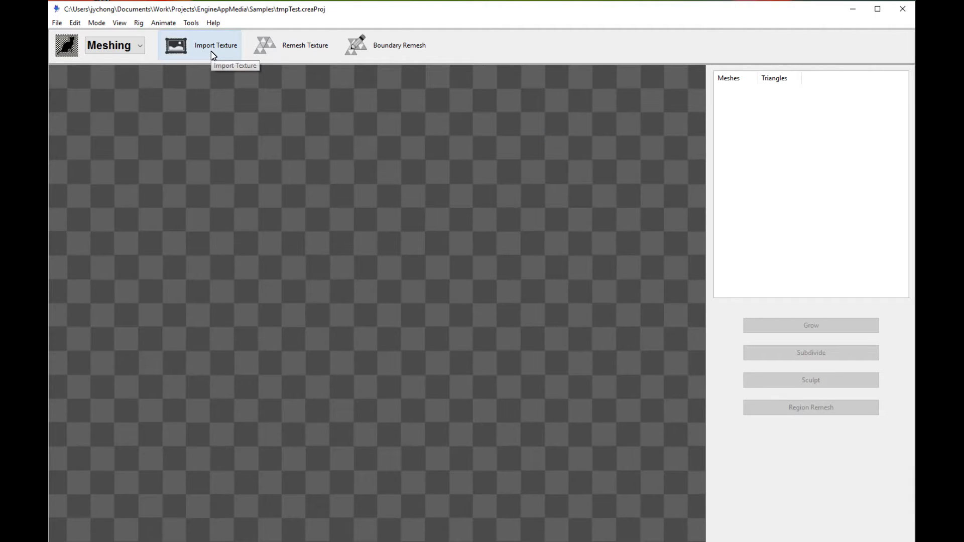
click(215, 46)
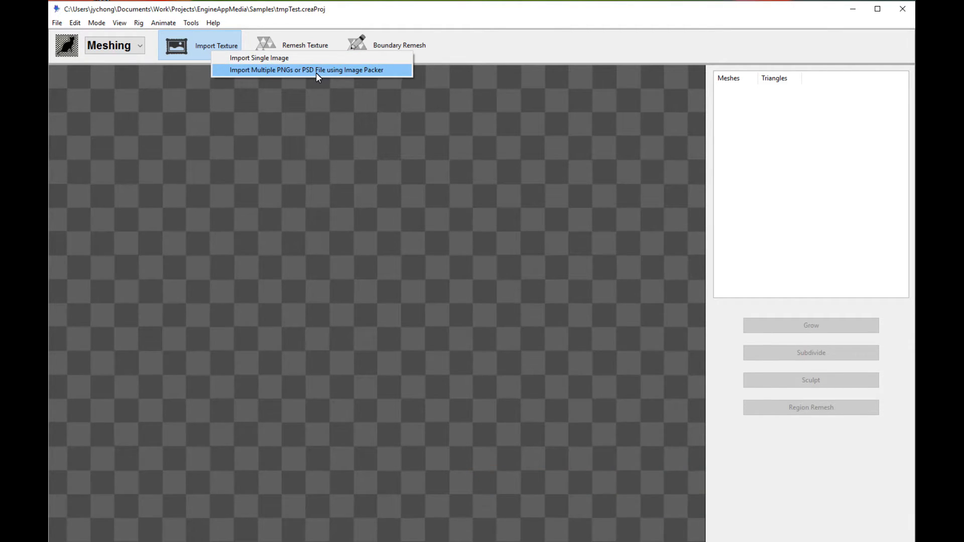
click(312, 71)
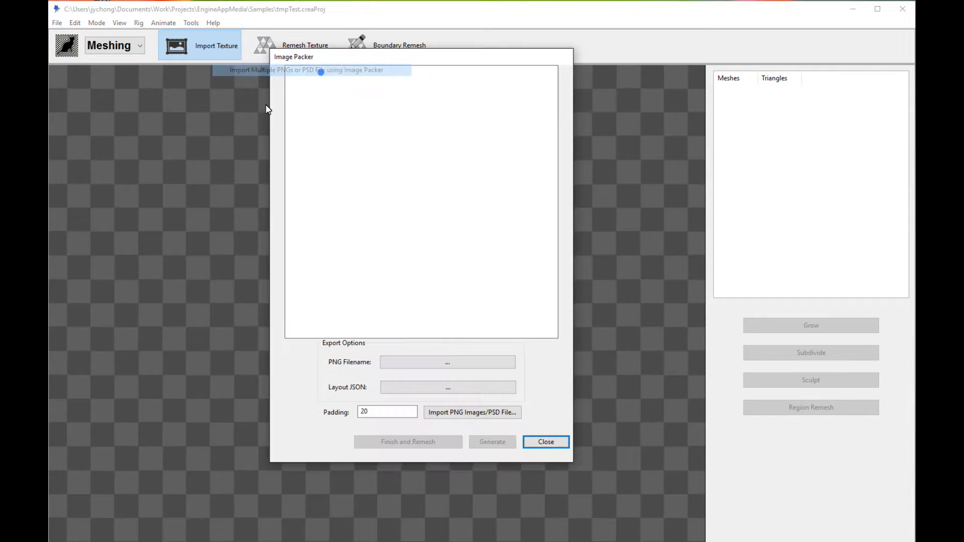
mouse_move(421, 196)
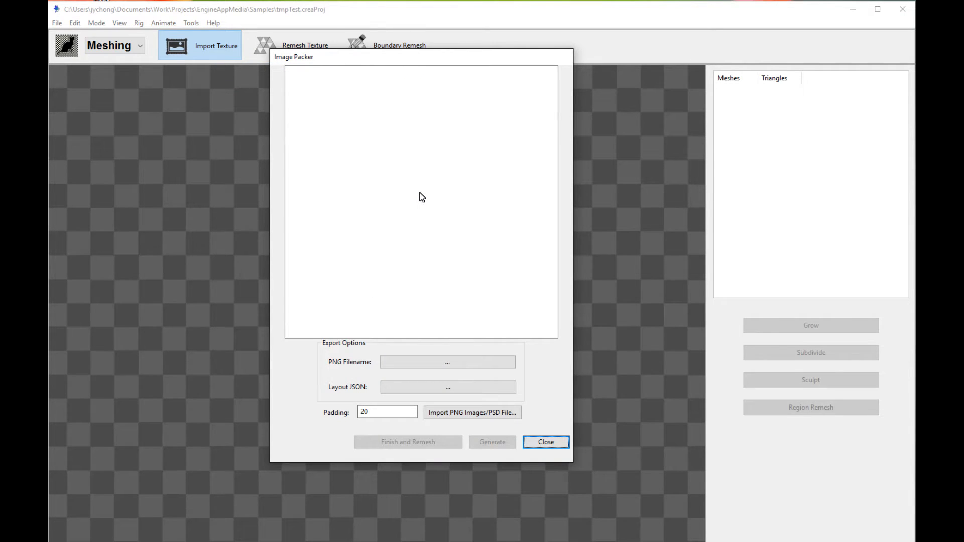
mouse_move(404, 281)
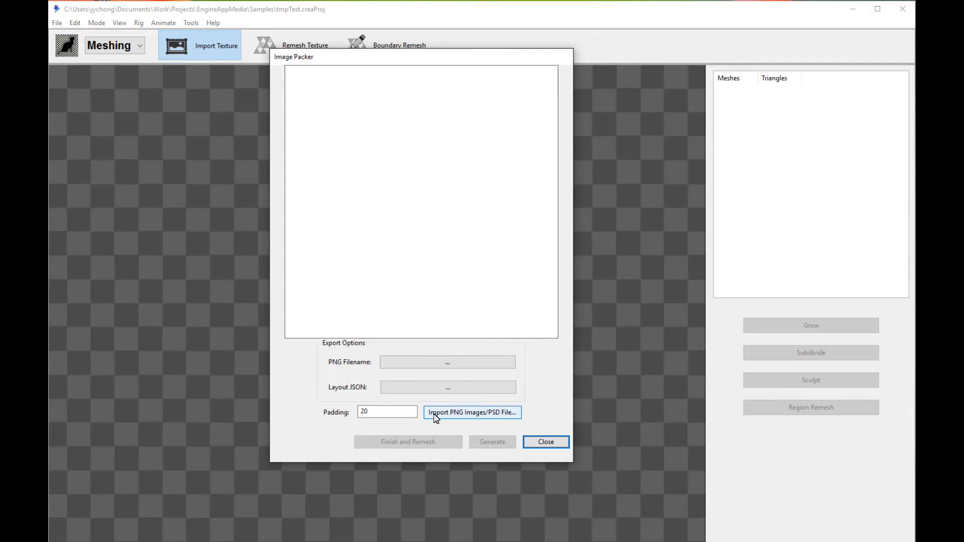
- Import a Photoshop PSD file into the packer, selecting the zombie PSD
click(472, 413)
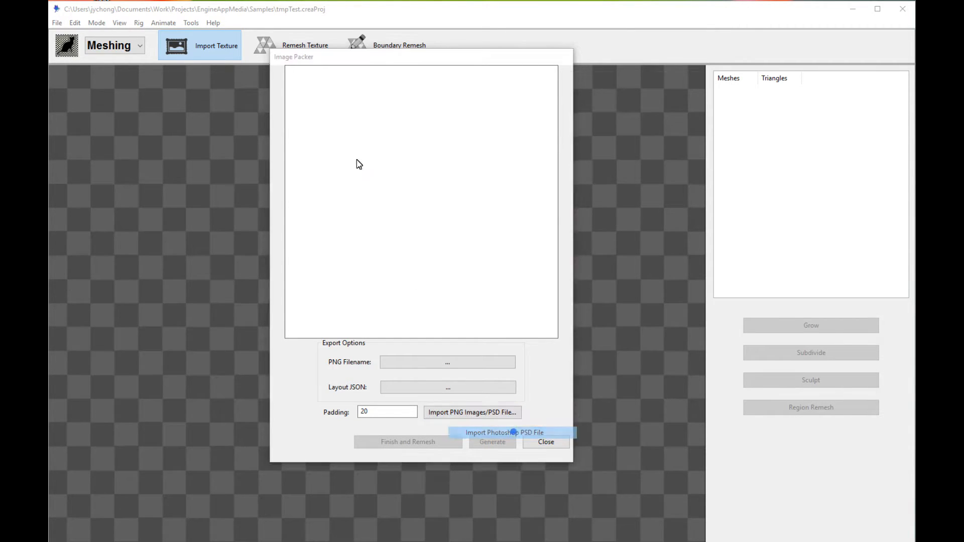
click(521, 431)
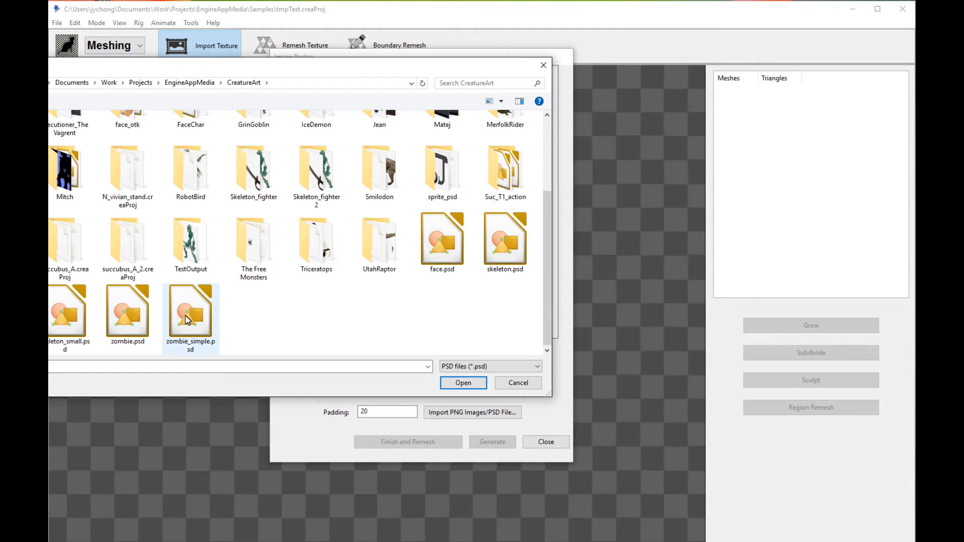
click(463, 383)
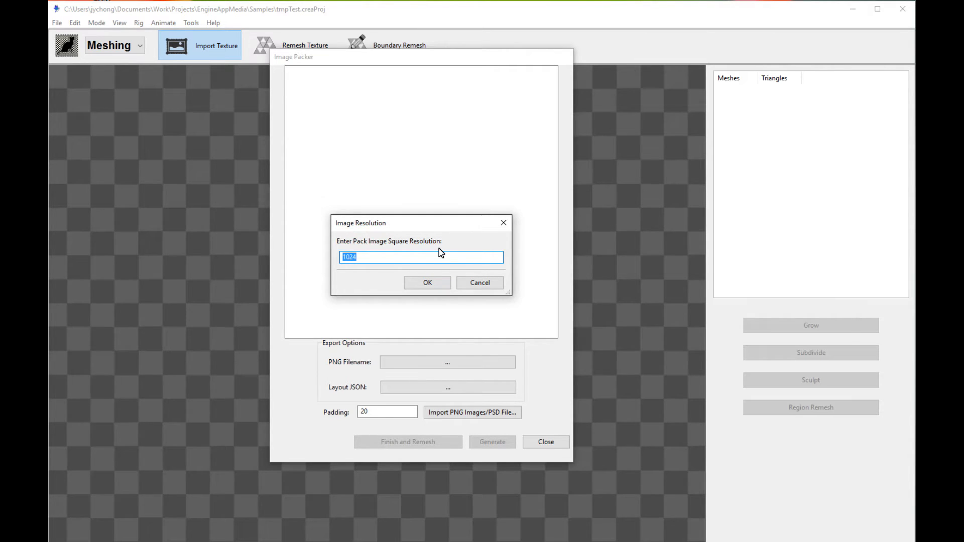
mouse_move(303, 265)
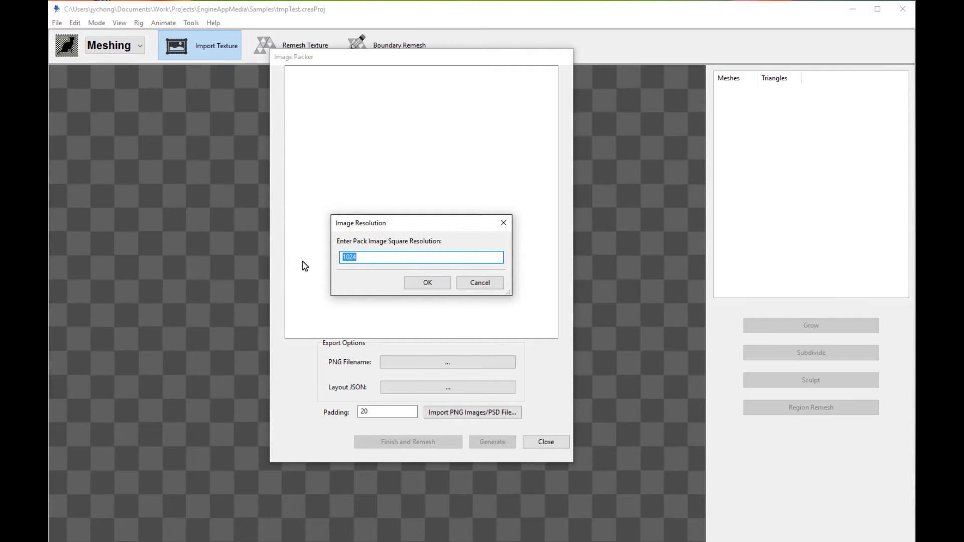
mouse_move(538, 347)
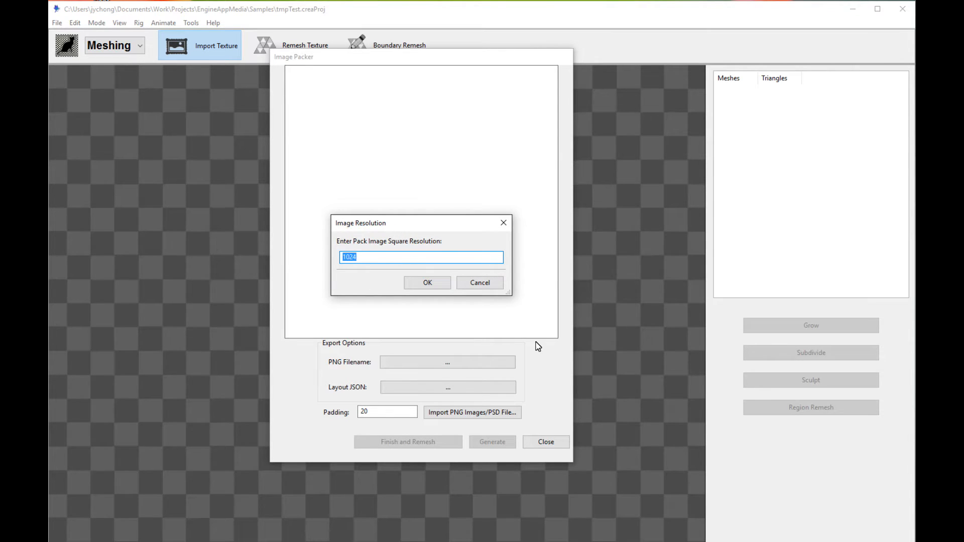
mouse_move(409, 232)
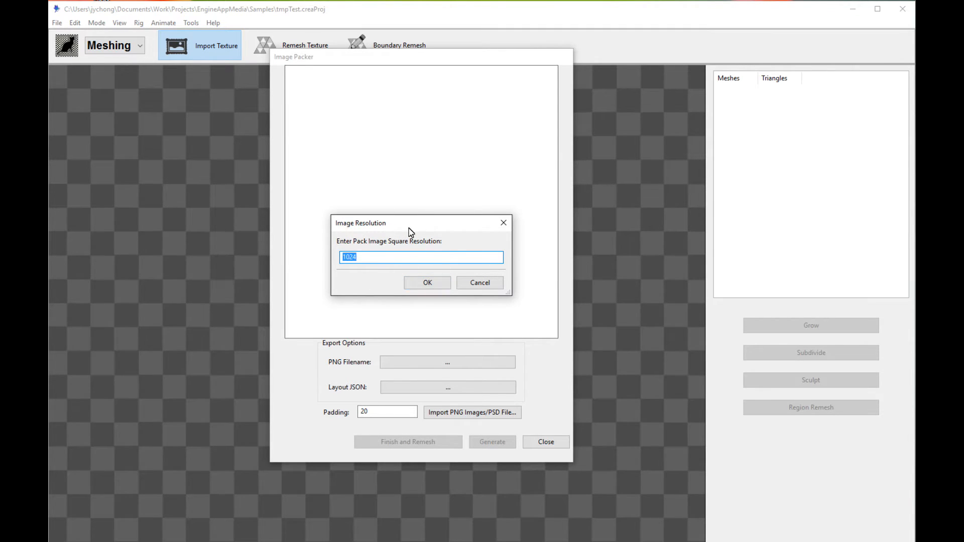
mouse_move(417, 237)
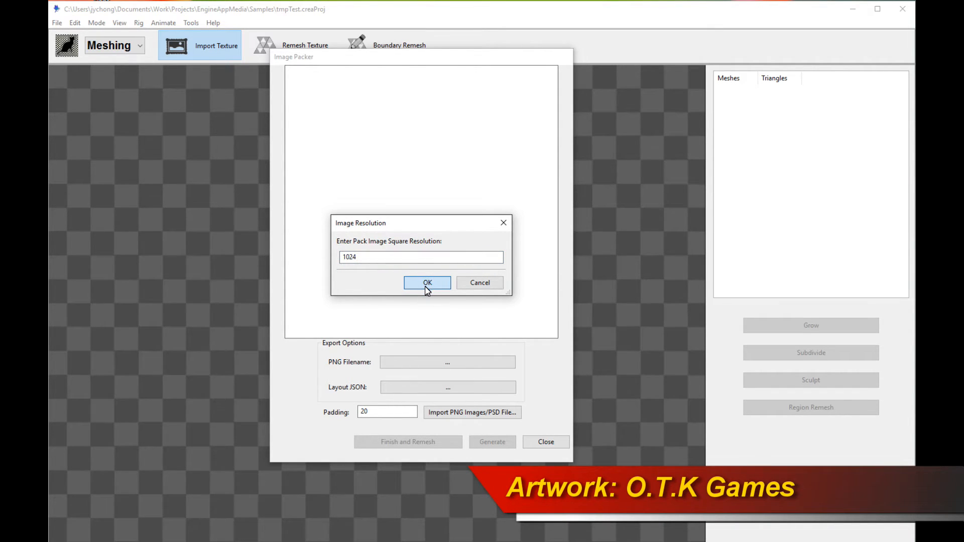
- Accept the default 1024 square pack resolution
click(427, 283)
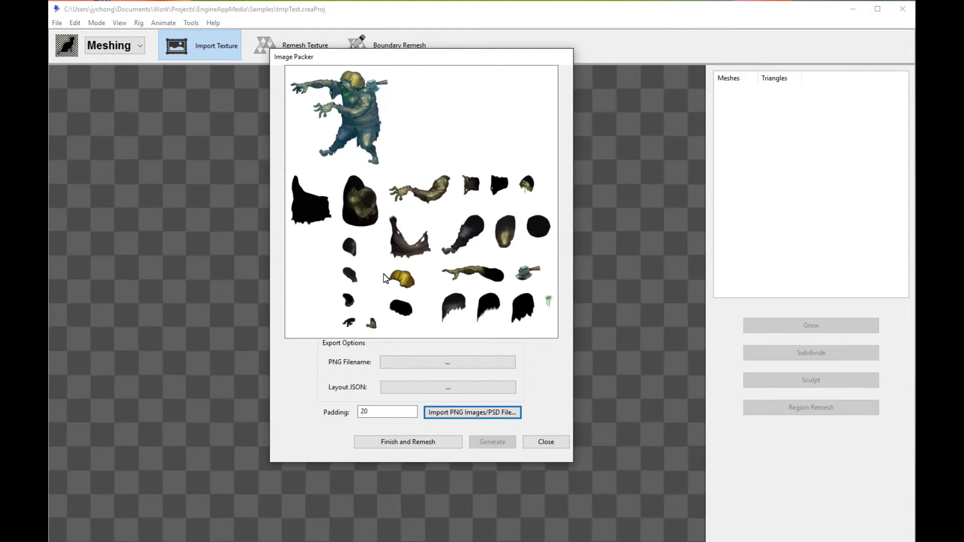
mouse_move(414, 160)
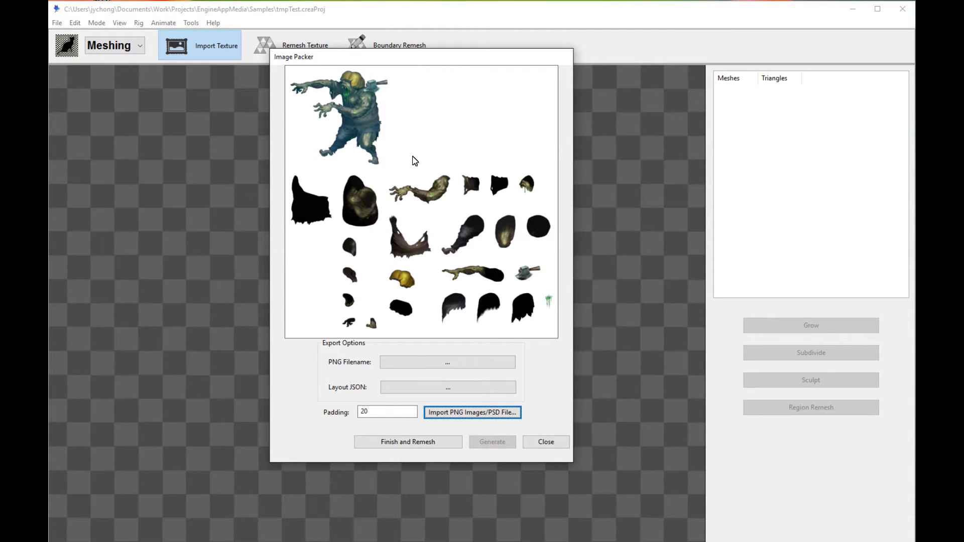
mouse_move(430, 447)
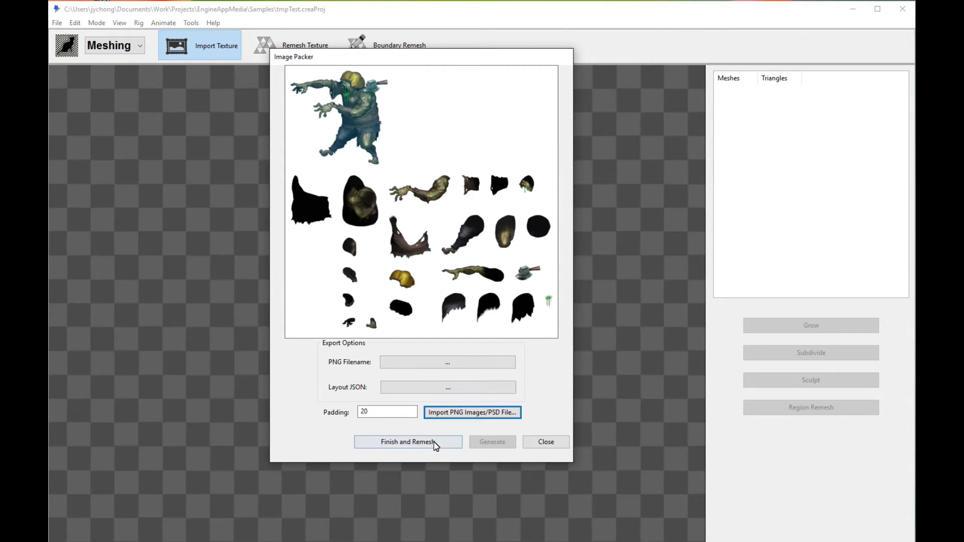
- Finish packing the zombie parts and adjust the remeshing values before edge remeshing
click(407, 441)
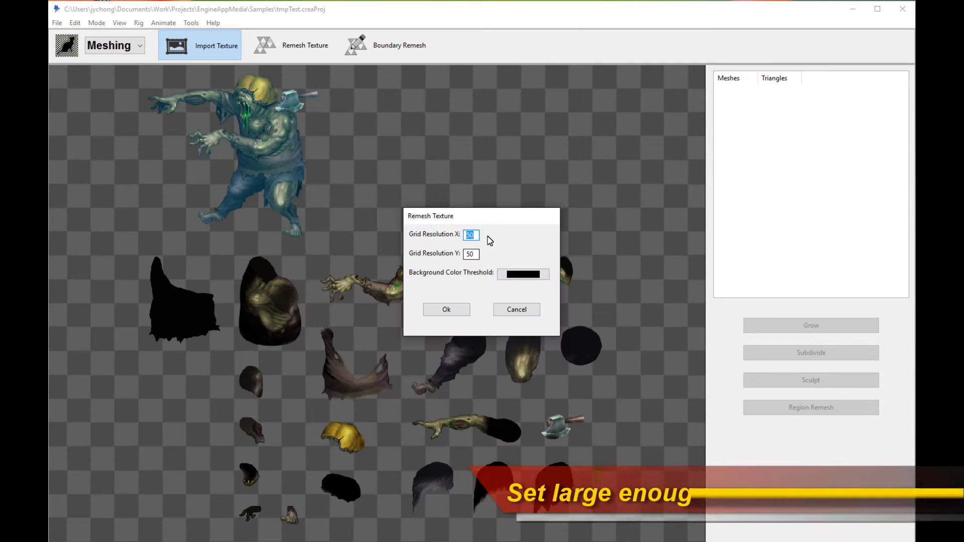
text(9)
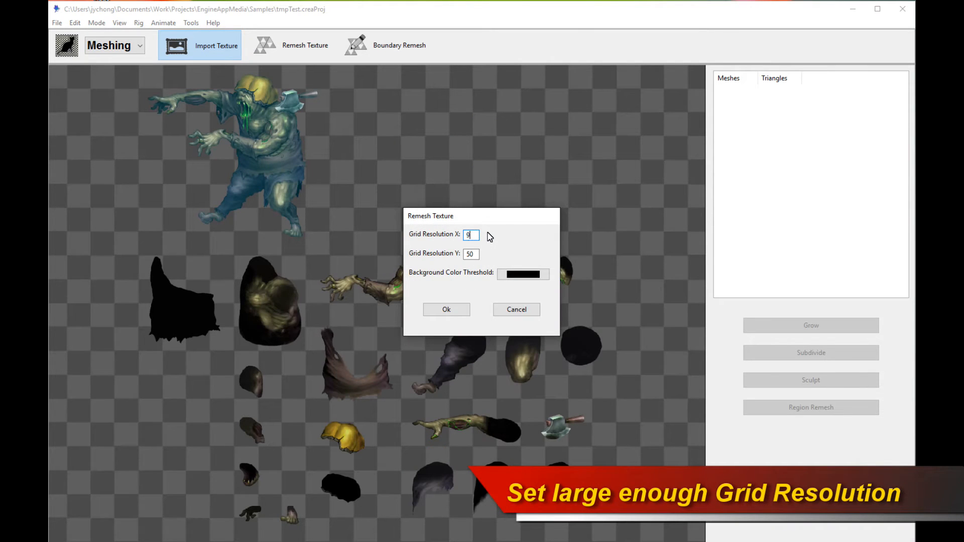
text(90)
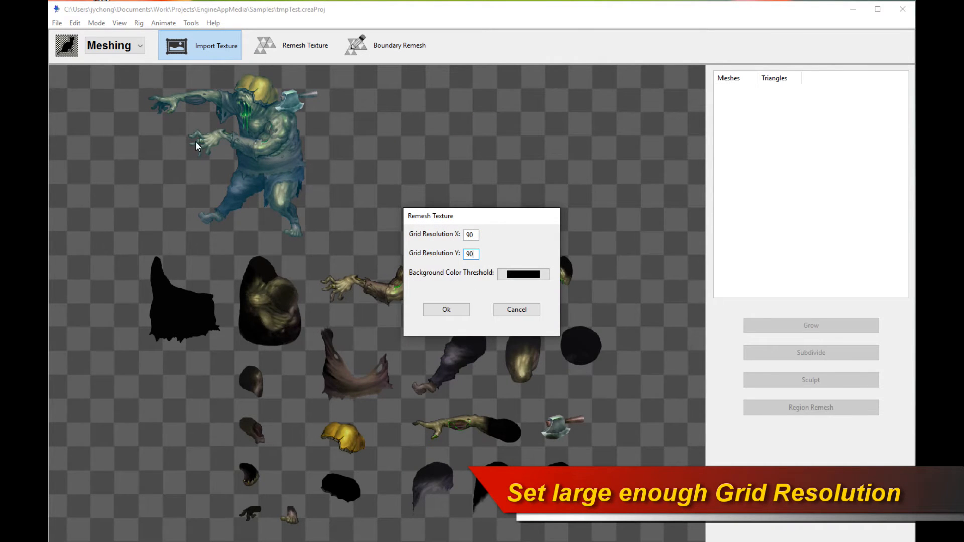
mouse_move(637, 253)
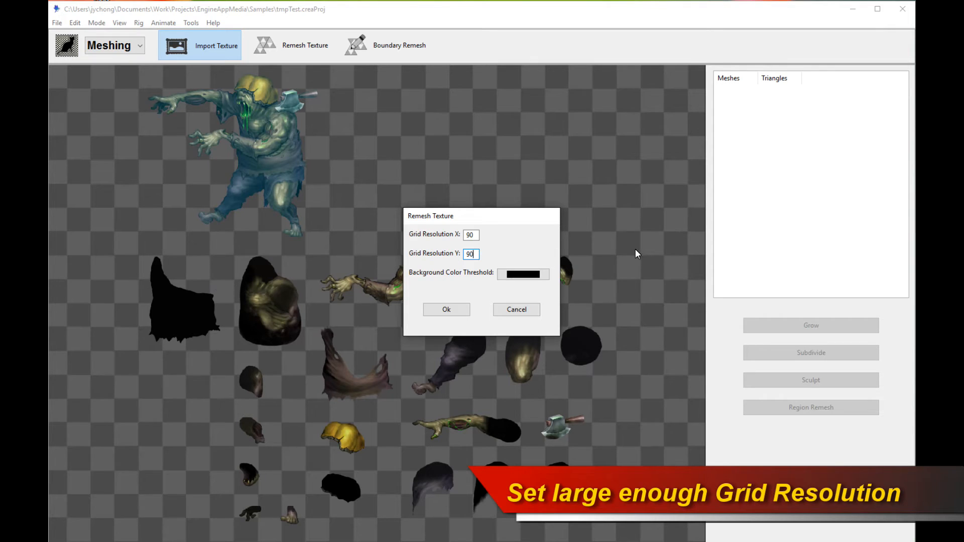
mouse_move(363, 155)
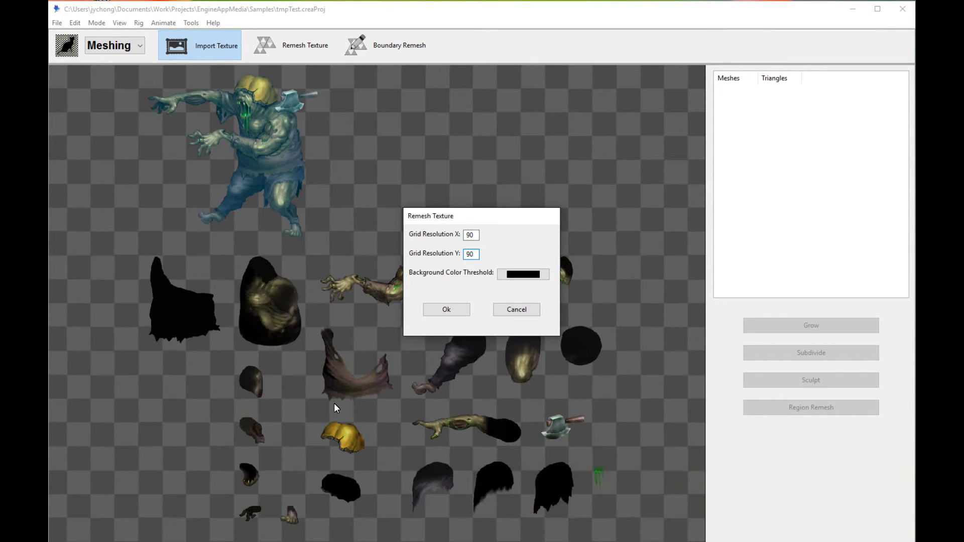
mouse_move(305, 291)
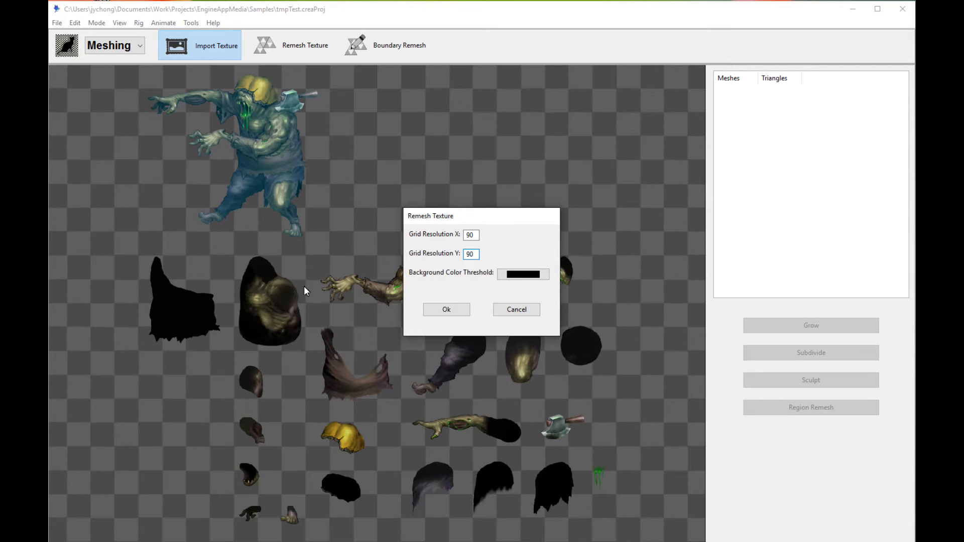
mouse_move(378, 376)
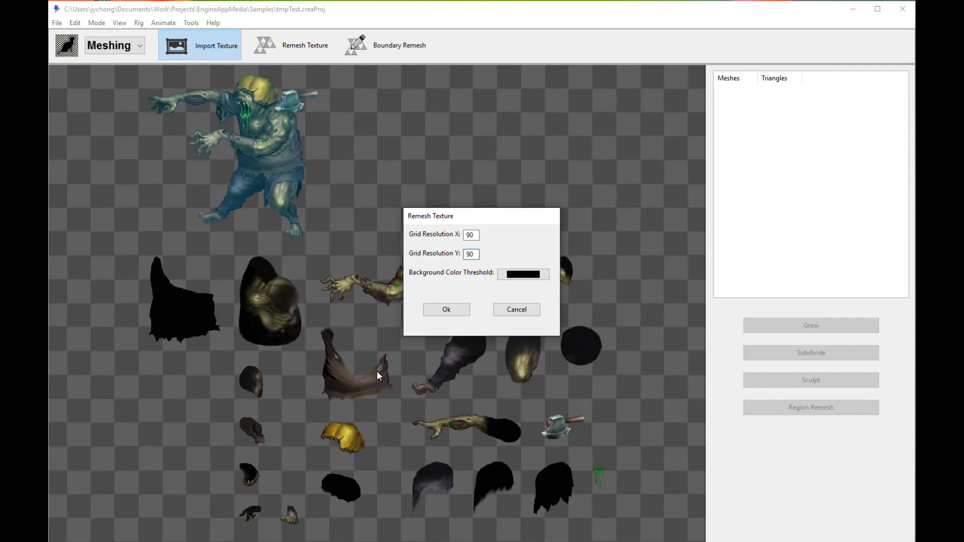
mouse_move(458, 330)
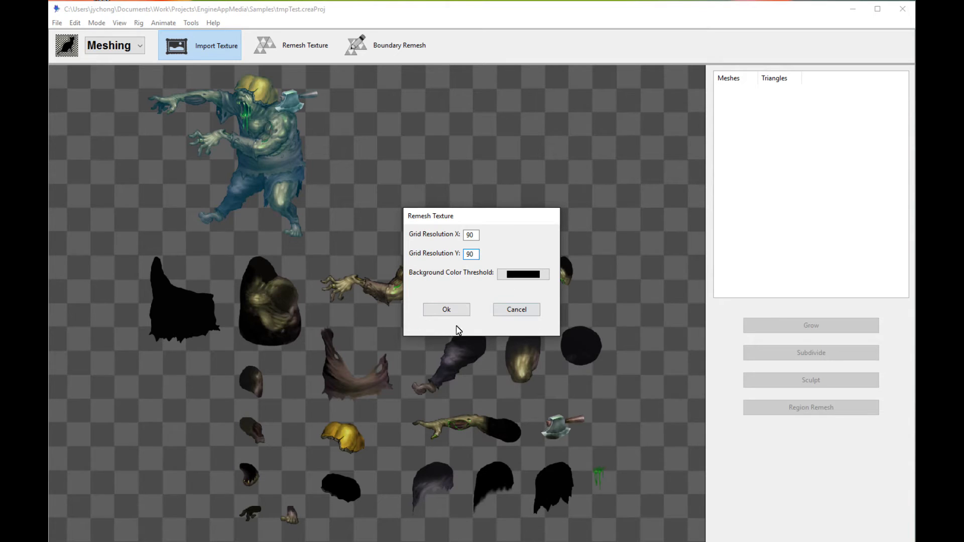
click(471, 254)
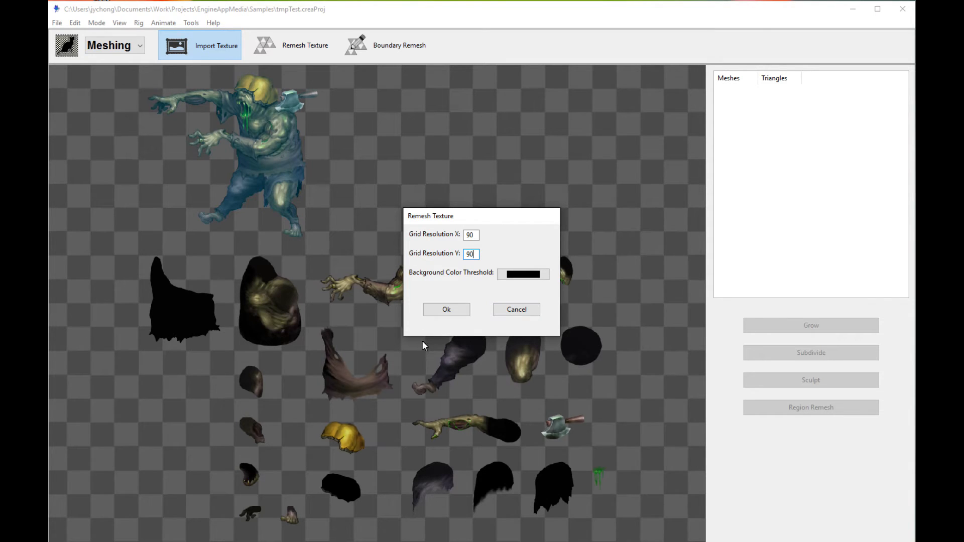
click(446, 309)
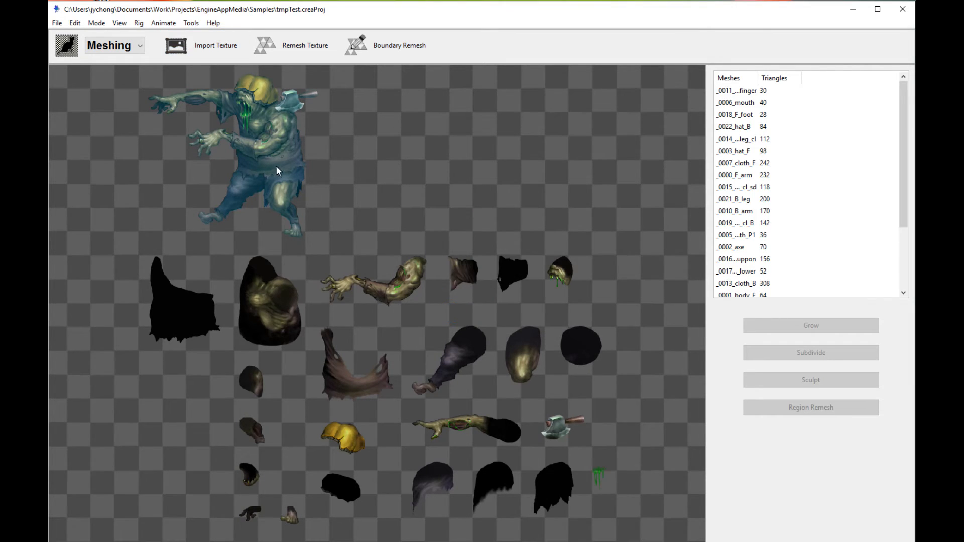
- Boundary Remesh all the zombie texture pieces into triangle meshes
click(356, 45)
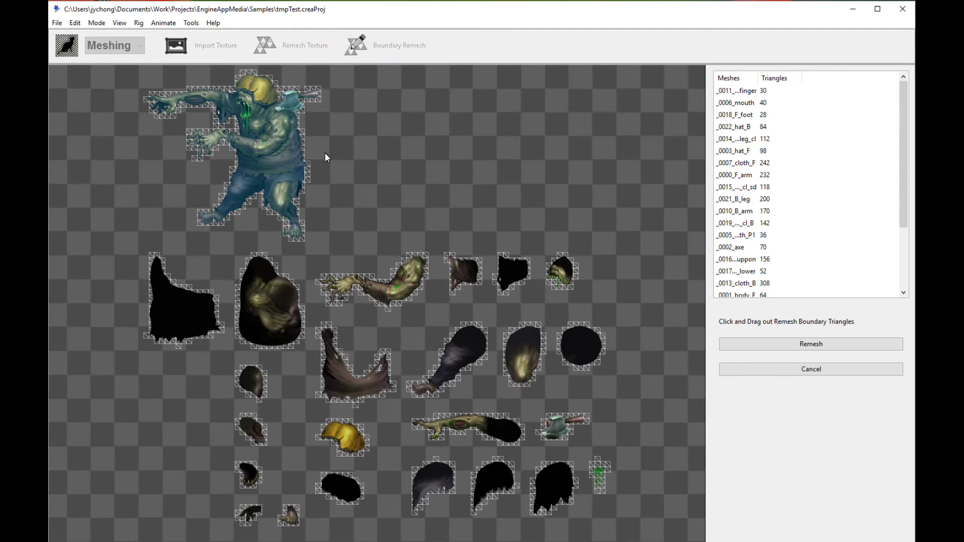
mouse_move(310, 311)
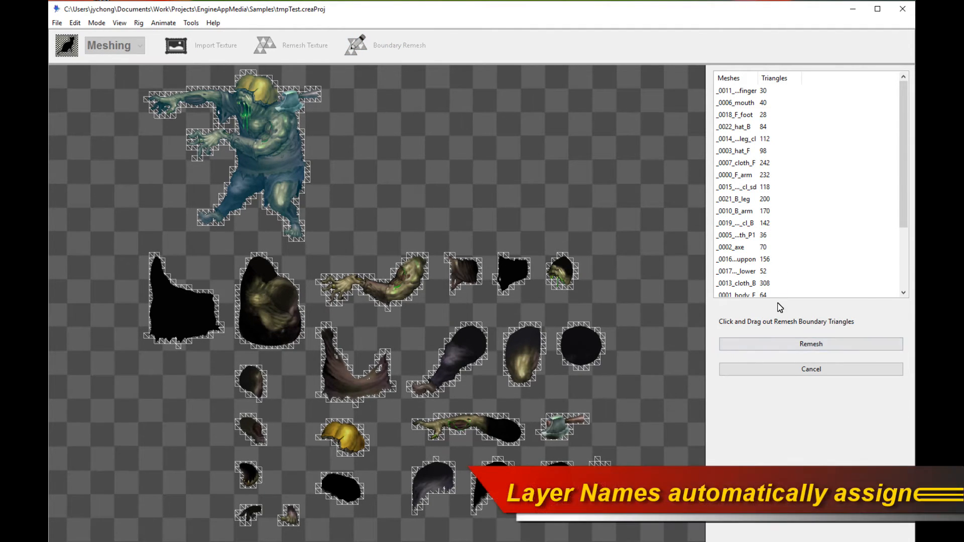
click(757, 199)
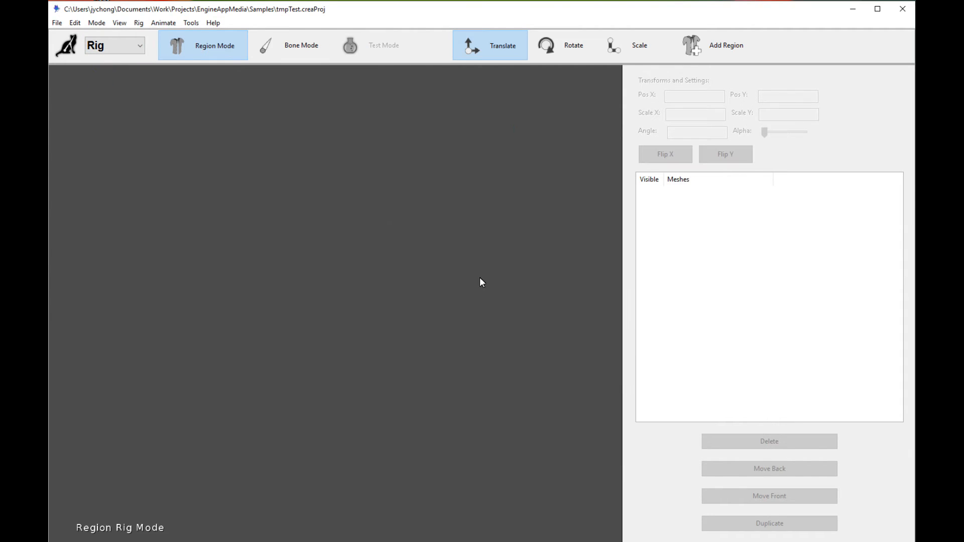
mouse_move(464, 262)
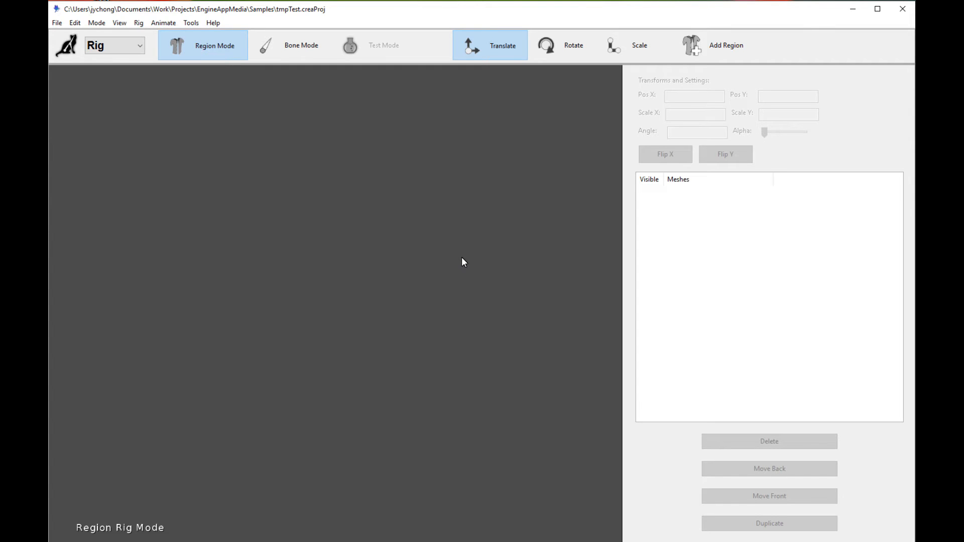
mouse_move(345, 205)
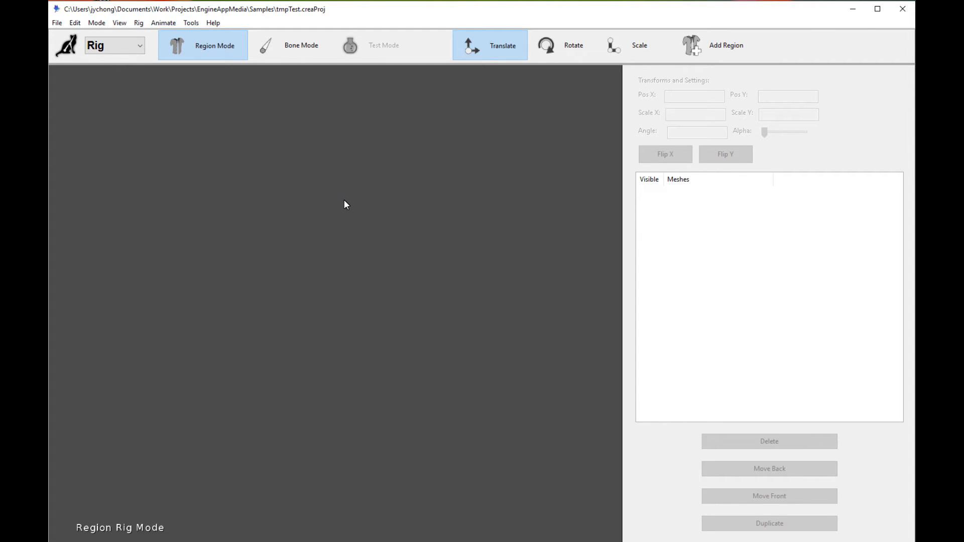
mouse_move(444, 235)
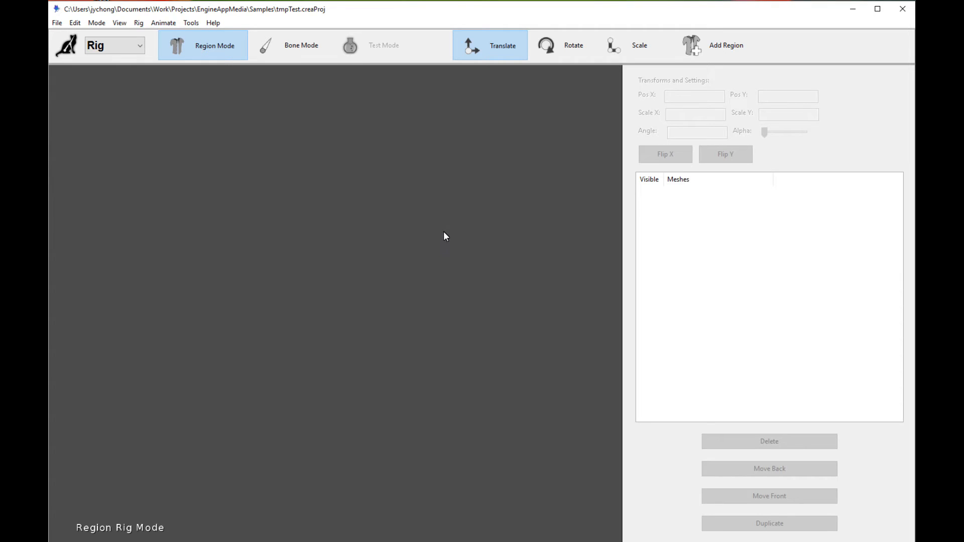
mouse_move(269, 128)
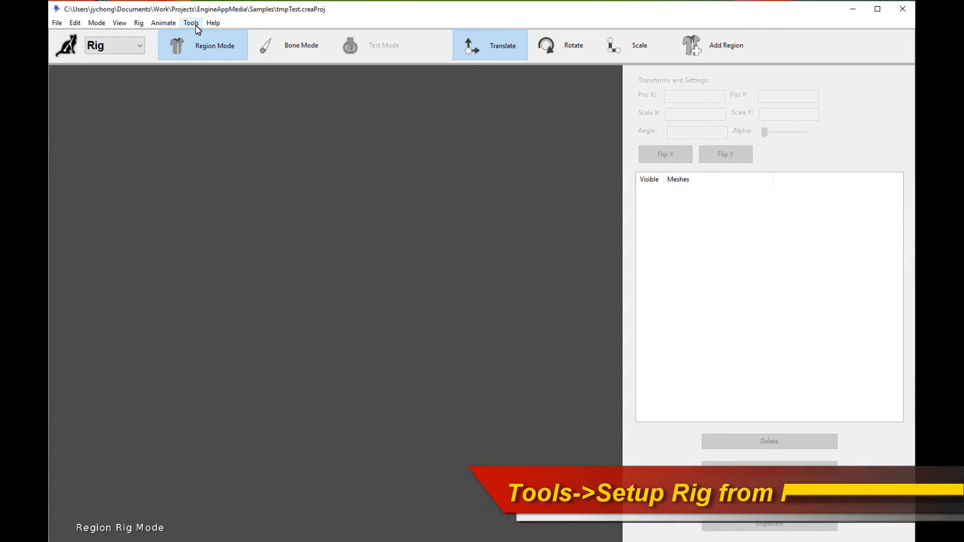
- Run Tools > Setup Rig Regions from PSD File with zombie_simple.psd
click(190, 22)
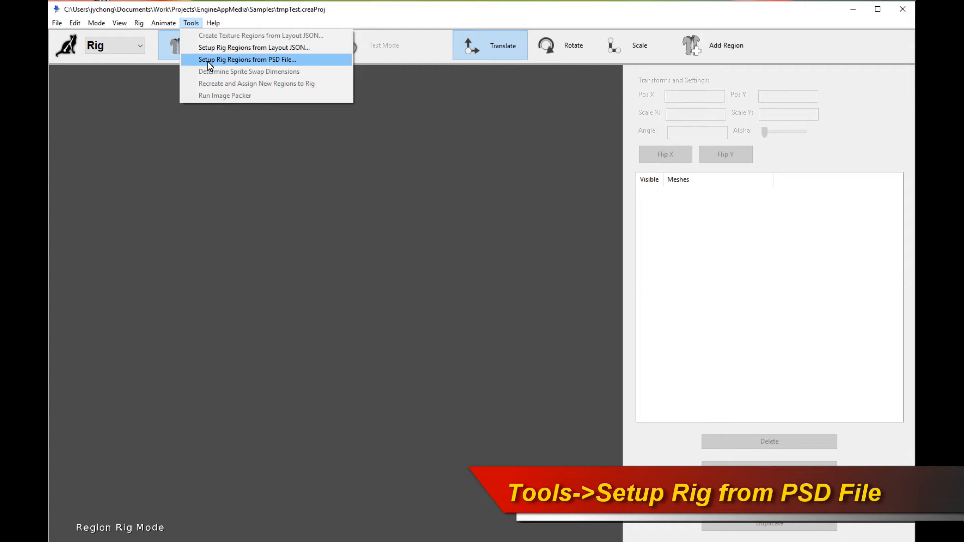
click(254, 60)
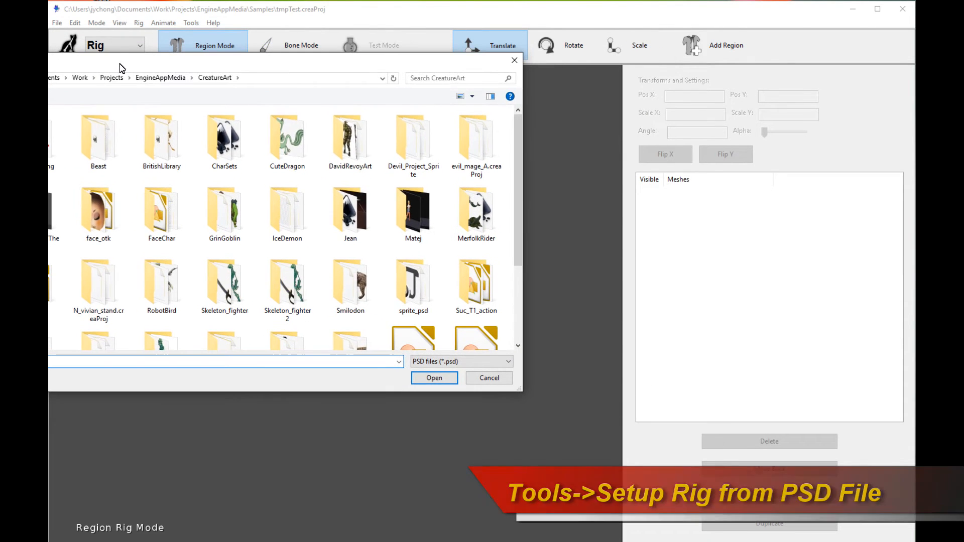
scroll(down, 3)
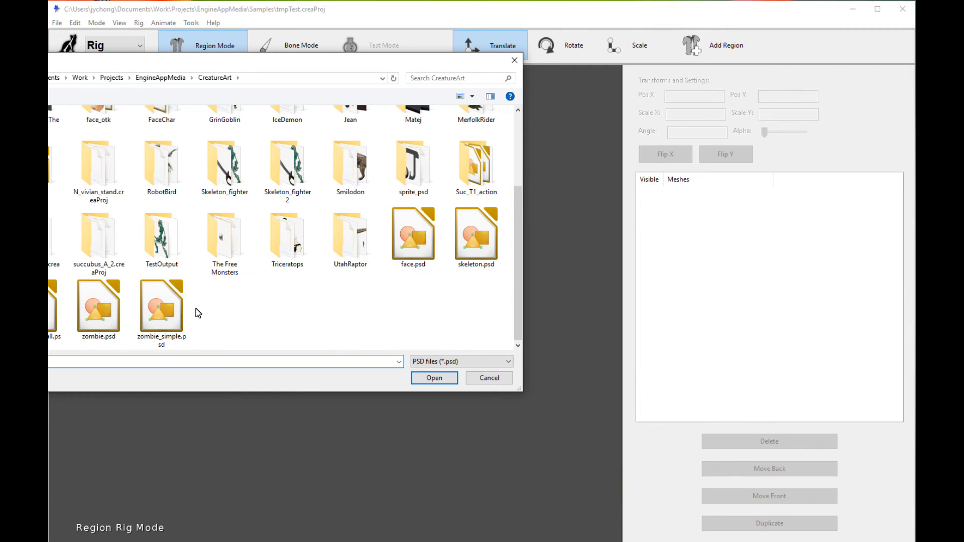
click(160, 307)
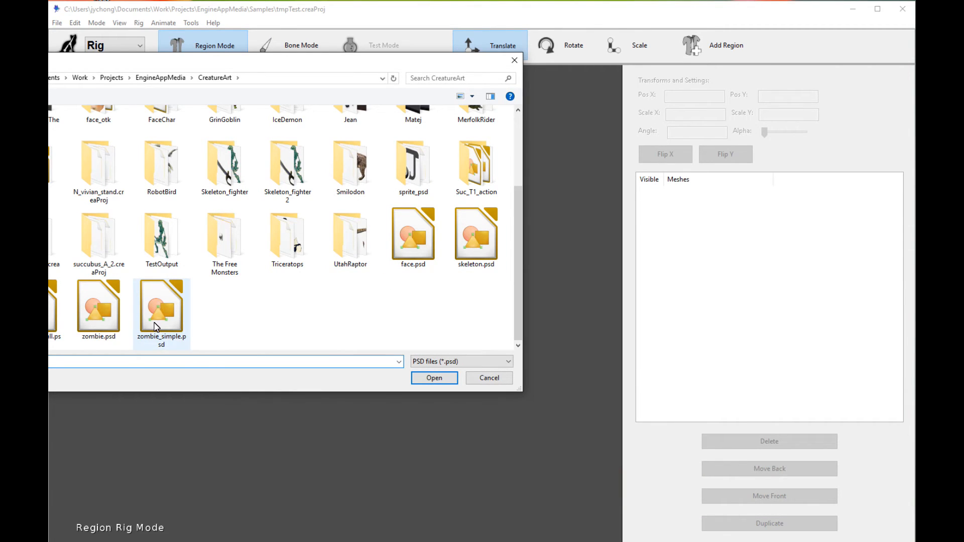
mouse_move(160, 319)
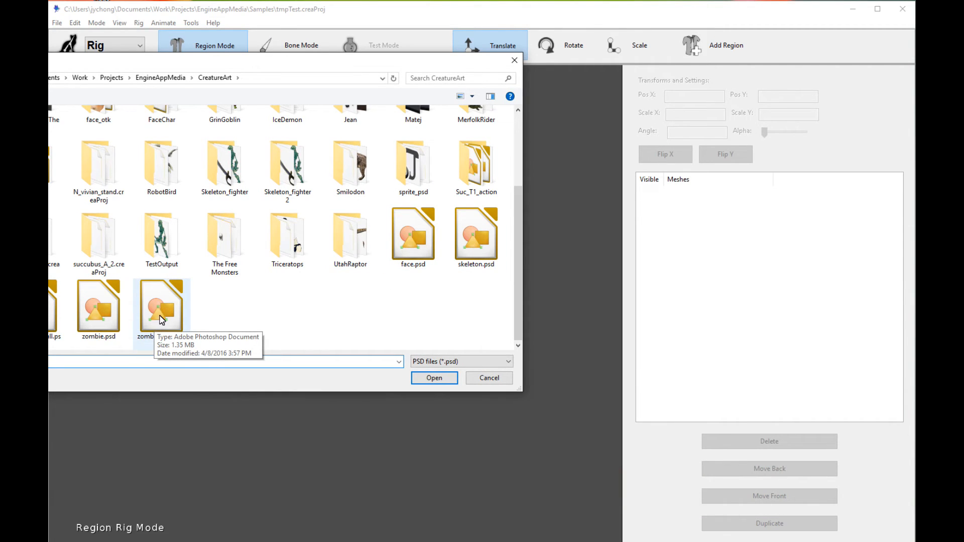
click(434, 378)
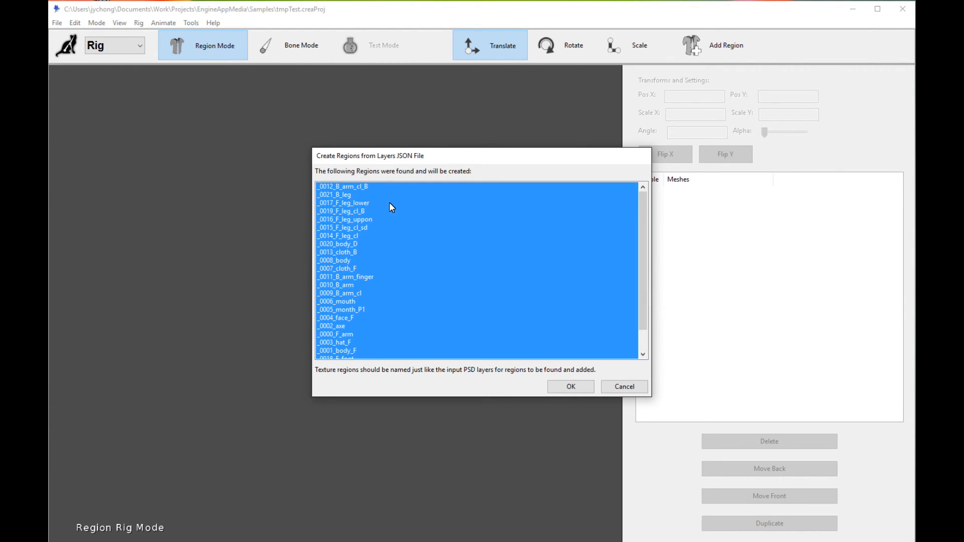
- Create all the listed zombie regions at the default layout scale of 1.0
scroll(down, 3)
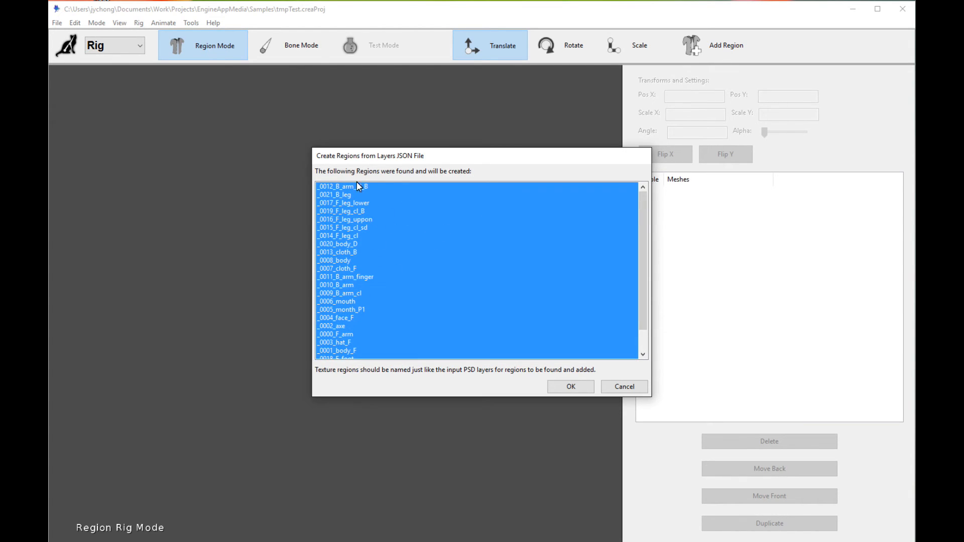
scroll(down, 3)
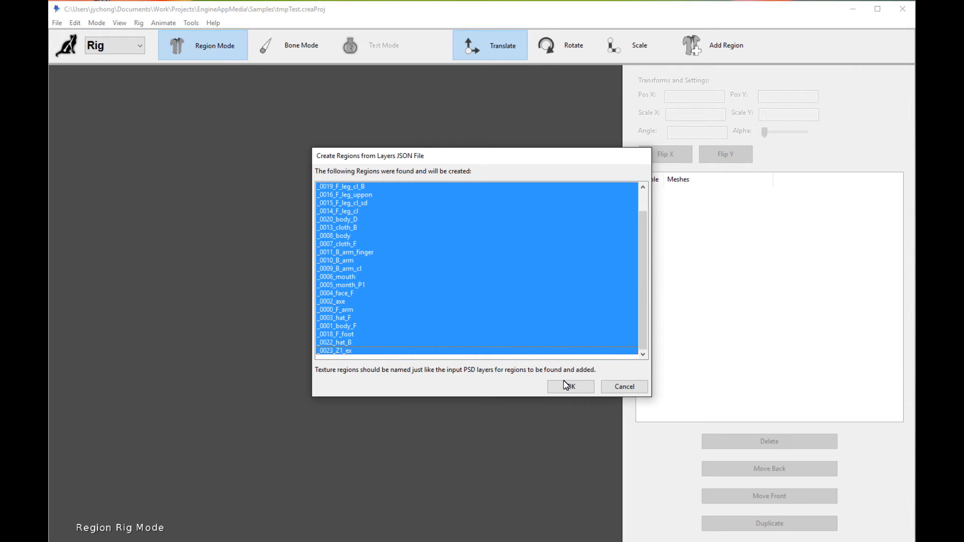
click(571, 387)
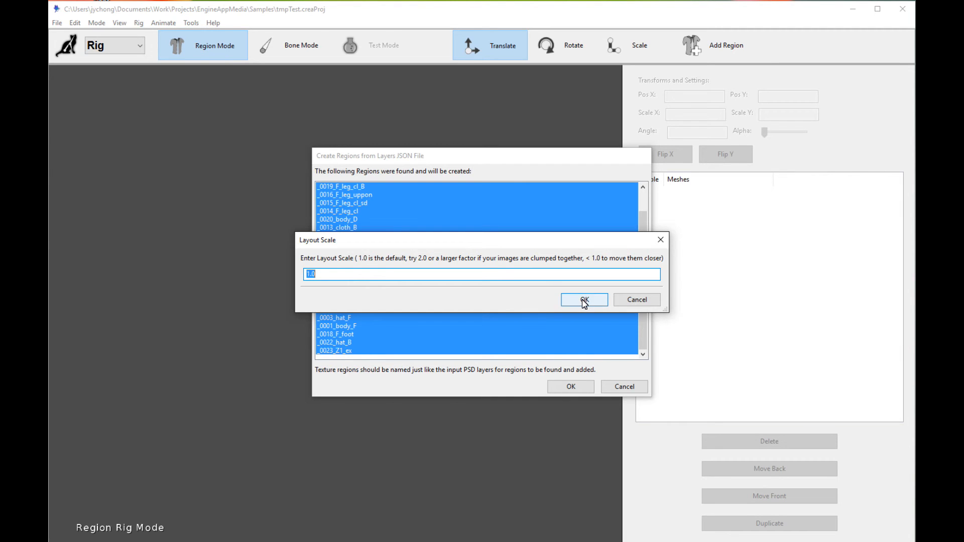
click(584, 299)
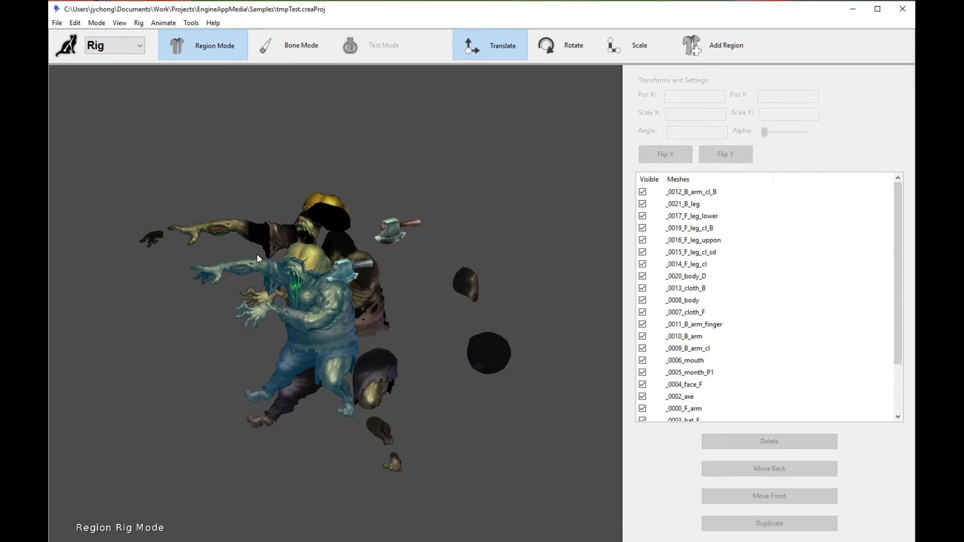
click(287, 324)
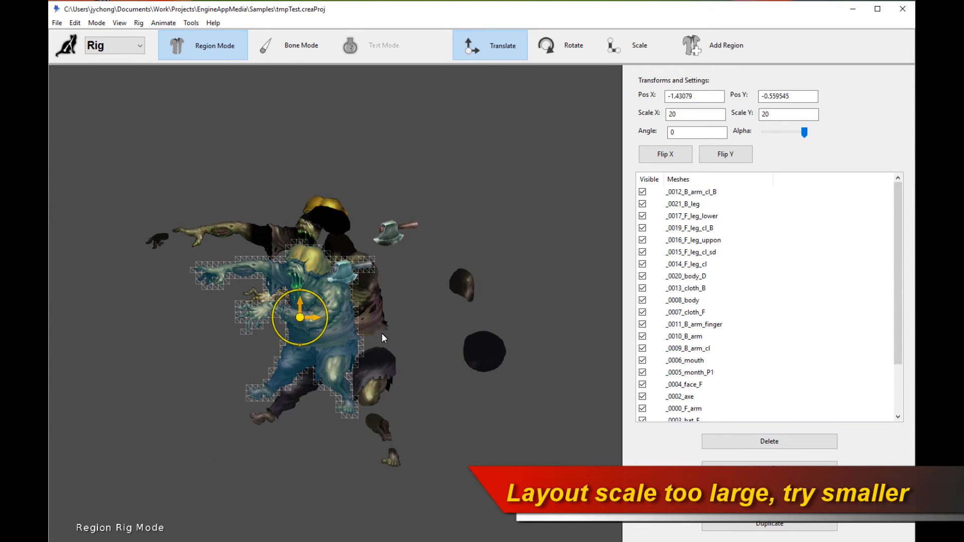
drag(299, 316, 490, 280)
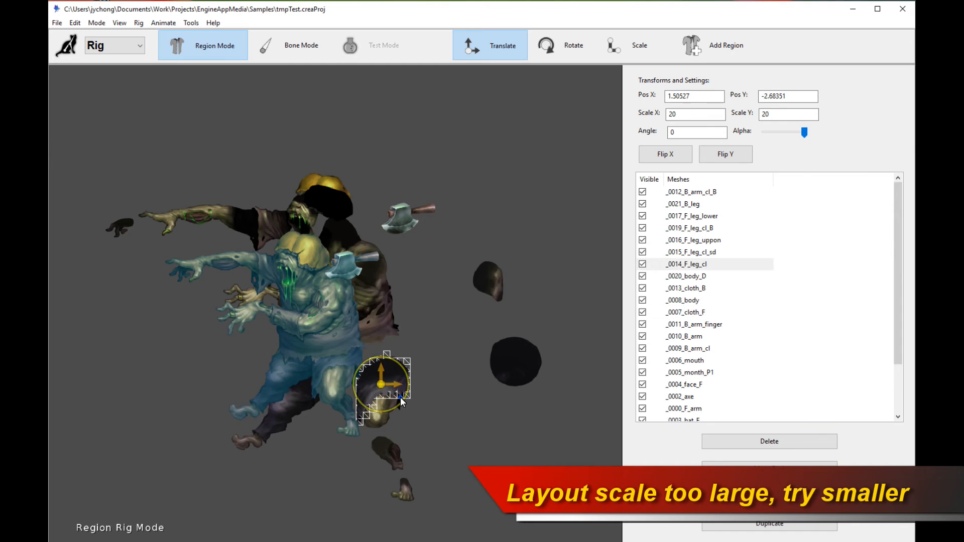
click(491, 448)
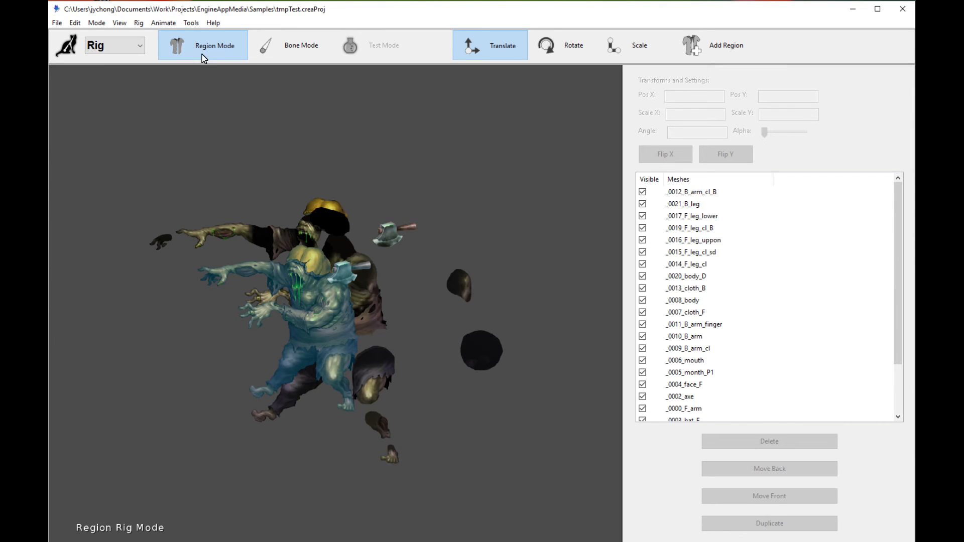
- Rerun Setup Rig Regions from PSD File with a layout scale of 0.6
click(191, 22)
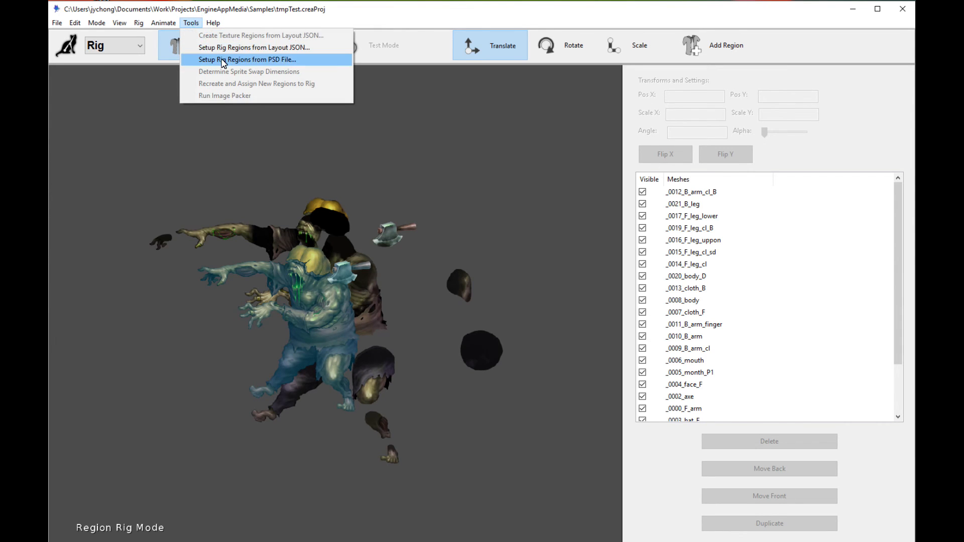
click(247, 59)
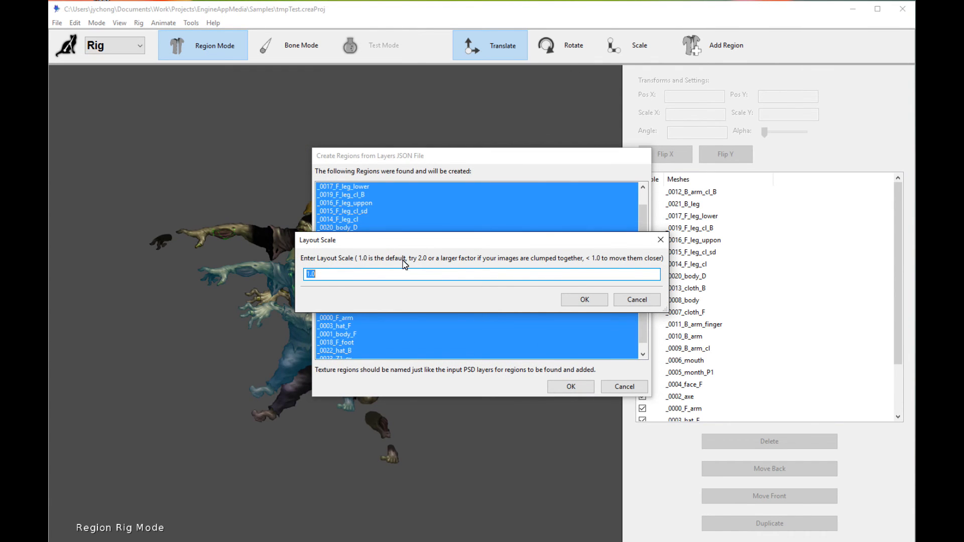
text(0.6)
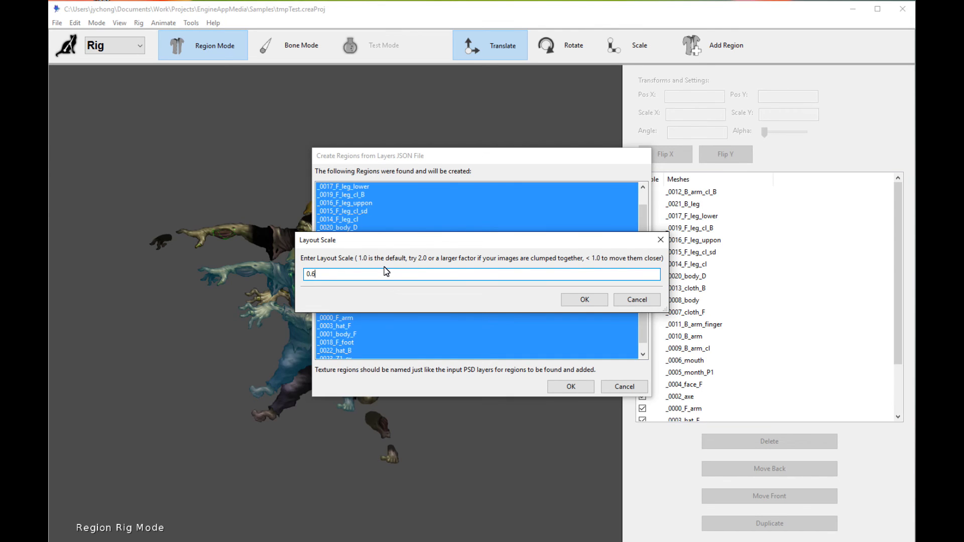
click(585, 300)
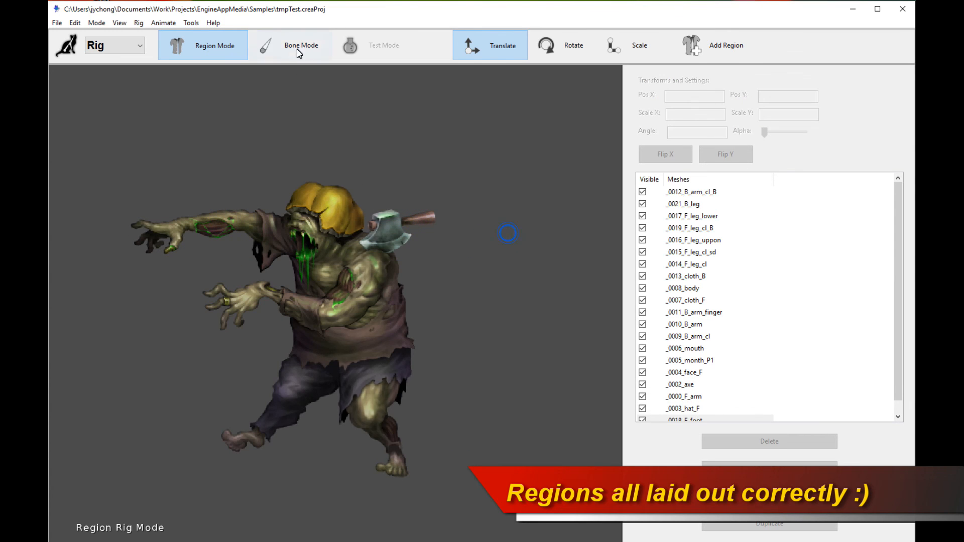
- Enter Bone Mode and draw Bone_0 and Bone_1 down the zombie's head and torso
click(300, 45)
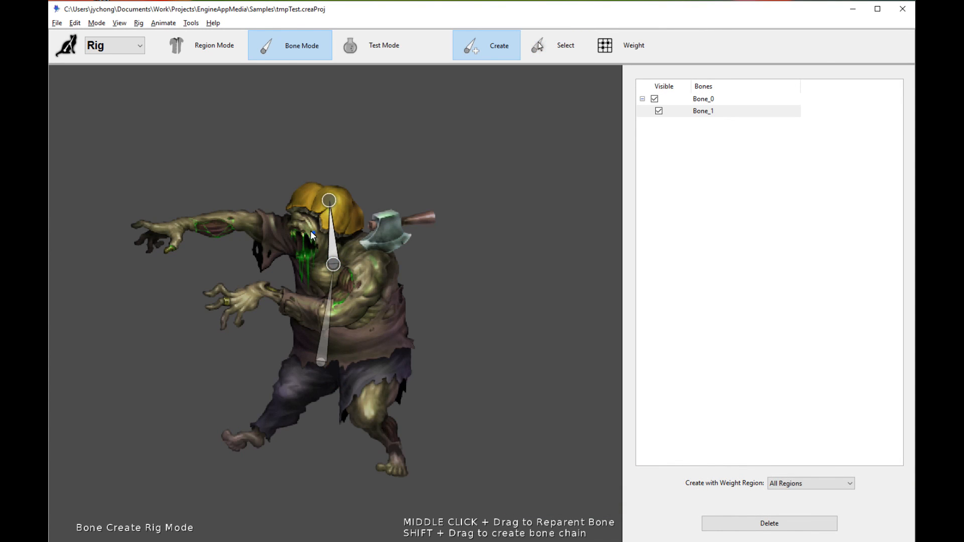
- Select parent bones and create bone chains for both arms and legs, adding the lower front-leg bone
click(553, 45)
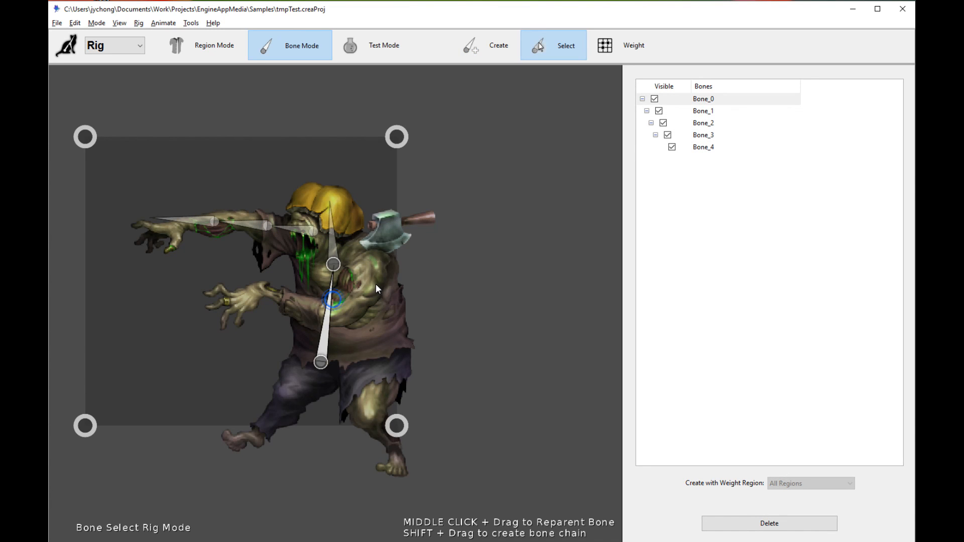
click(487, 46)
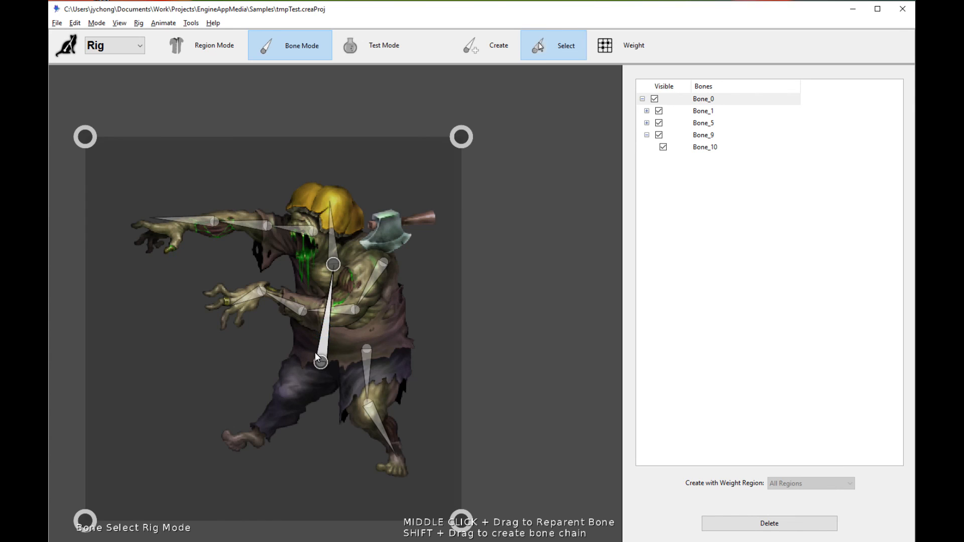
click(487, 45)
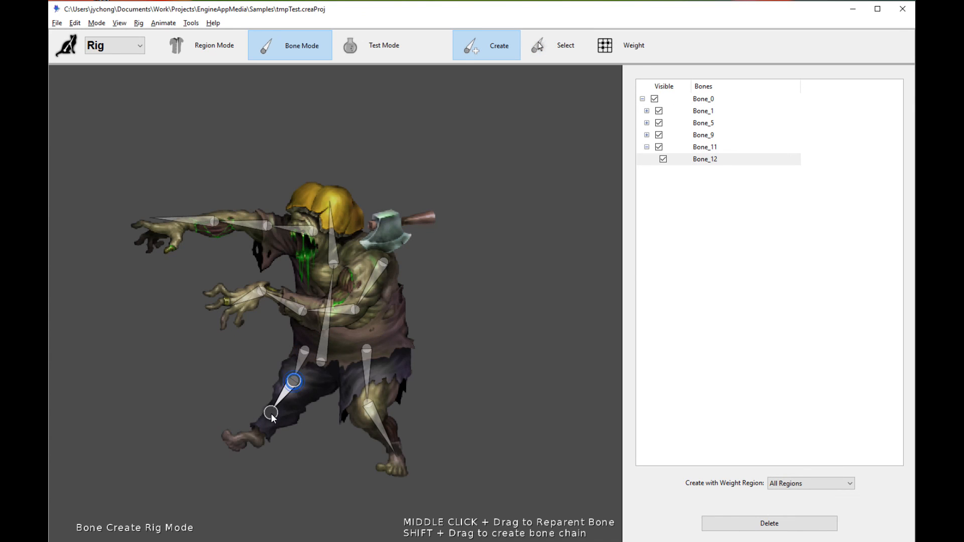
click(633, 46)
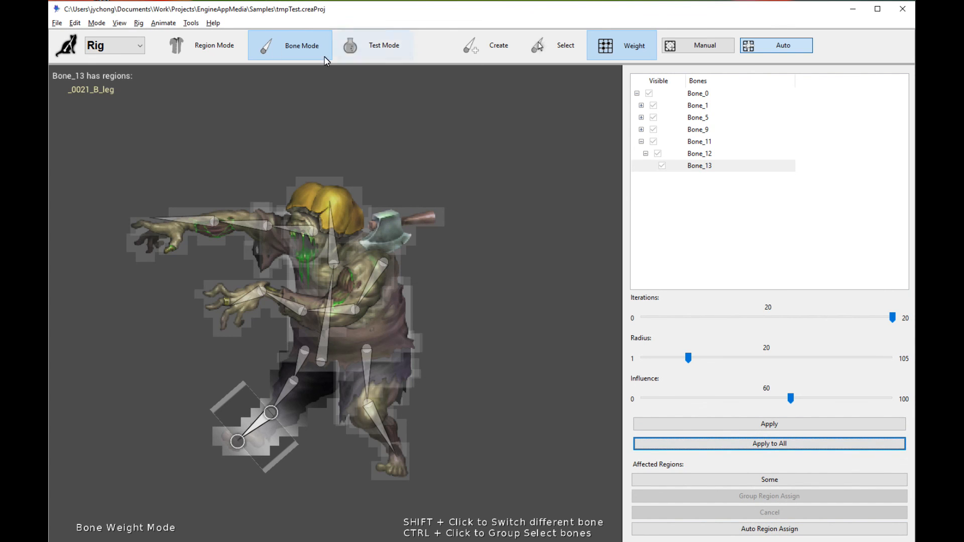
mouse_move(581, 58)
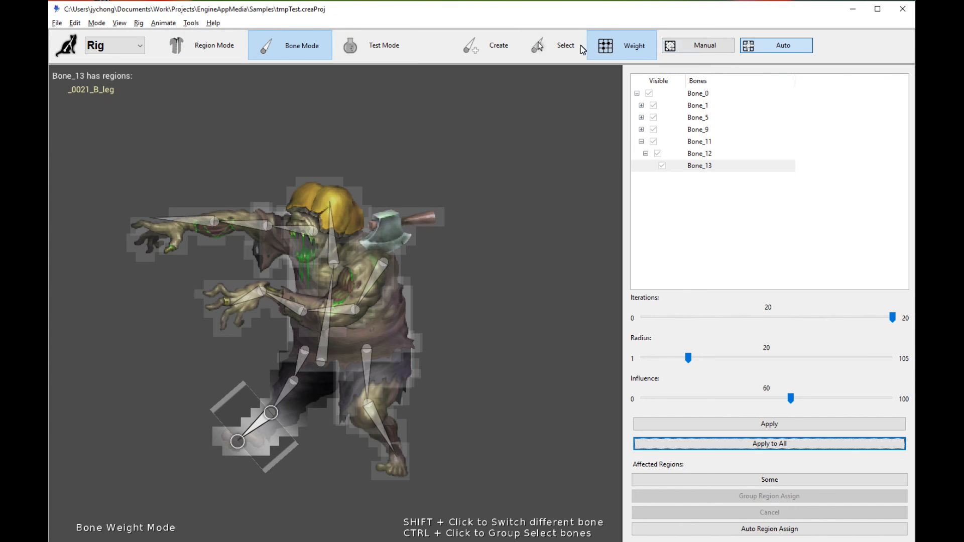
- Leave Weight mode and return to Select mode with the full zombie skeleton in place
click(566, 45)
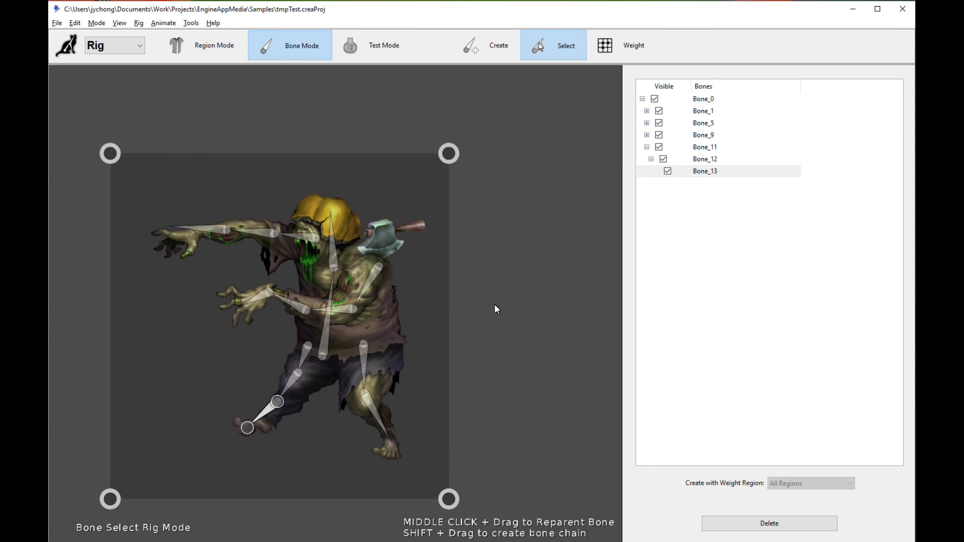